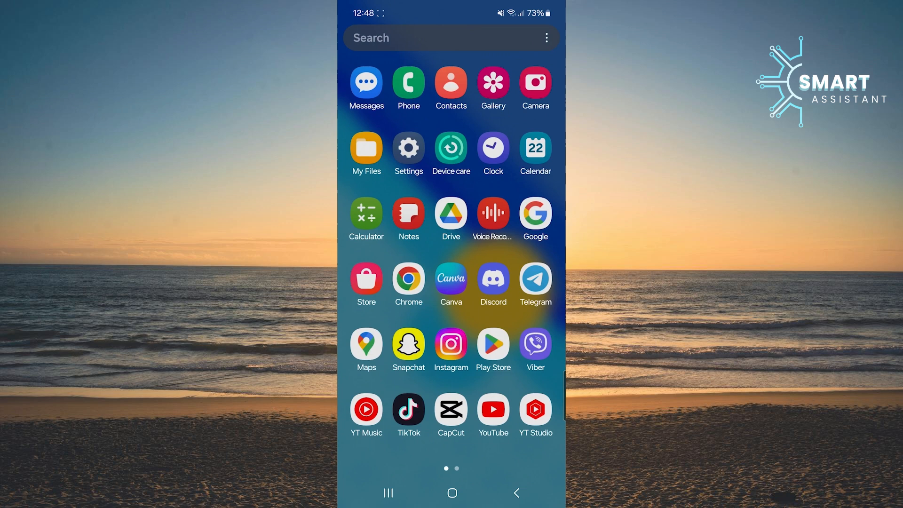
Launch Settings and scroll the main menu down toward Apps
{"action": "left_click", "coordinate": [408, 148]}
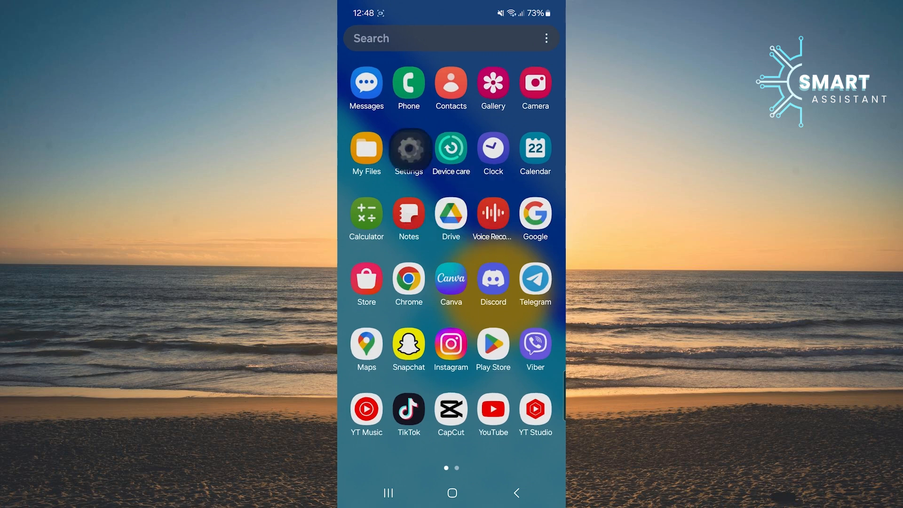
{"action": "left_click", "coordinate": [408, 148]}
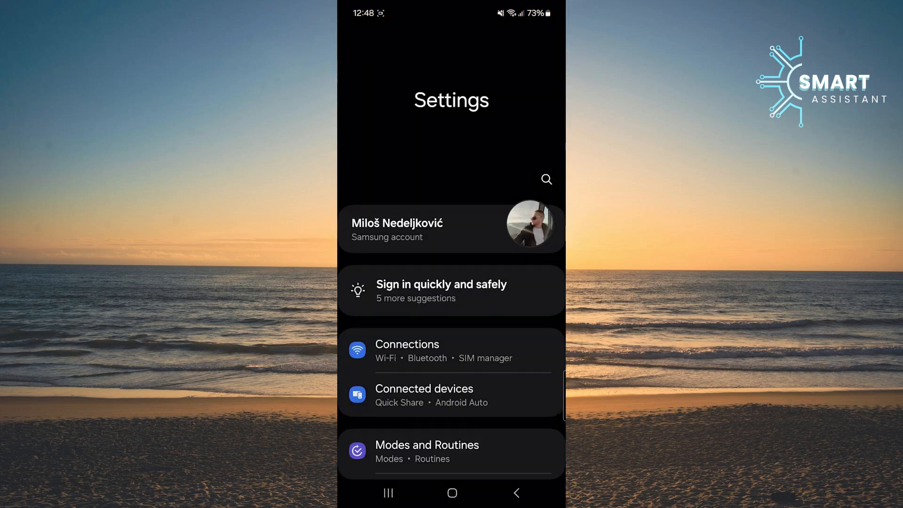
{"action": "scroll", "scroll_direction": "down", "scroll_amount": 3}
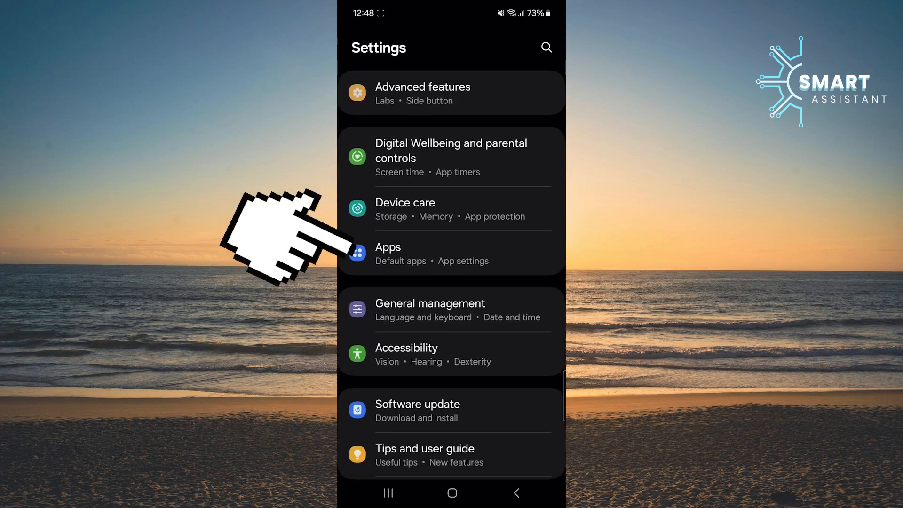
Search the Apps list for "temu" to show only the Temu entry
{"action": "left_click", "coordinate": [388, 246]}
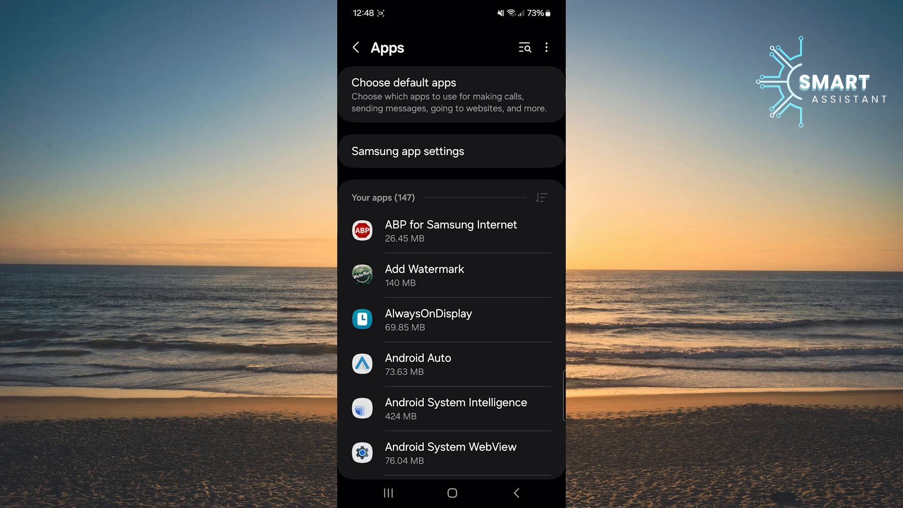
{"action": "left_click", "coordinate": [523, 47]}
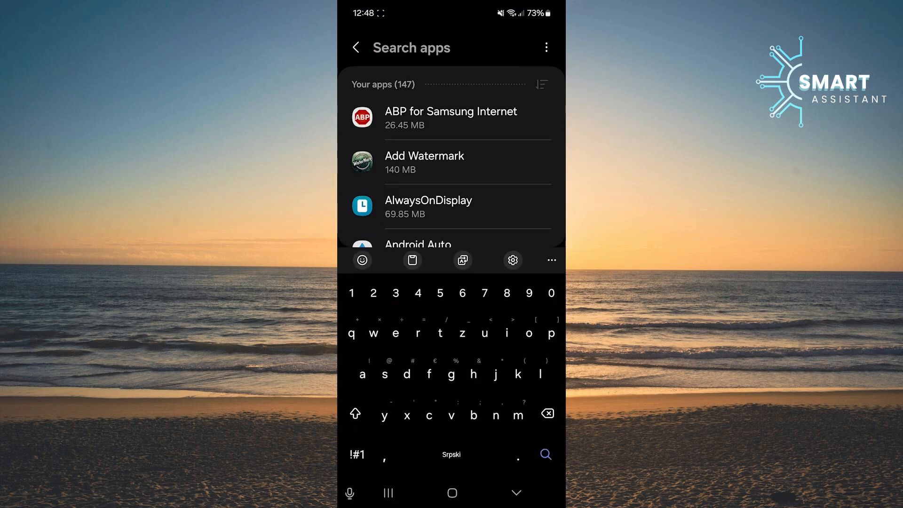
{"action": "type", "text": "temu"}
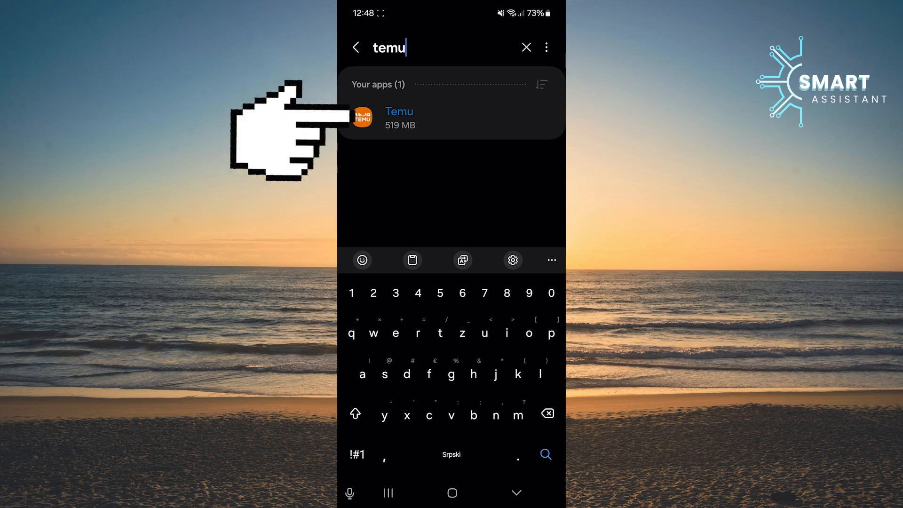
Clear Temu's 118 MB cache from its Storage page, leaving 0 B and 519 MB total
{"action": "left_click", "coordinate": [398, 117]}
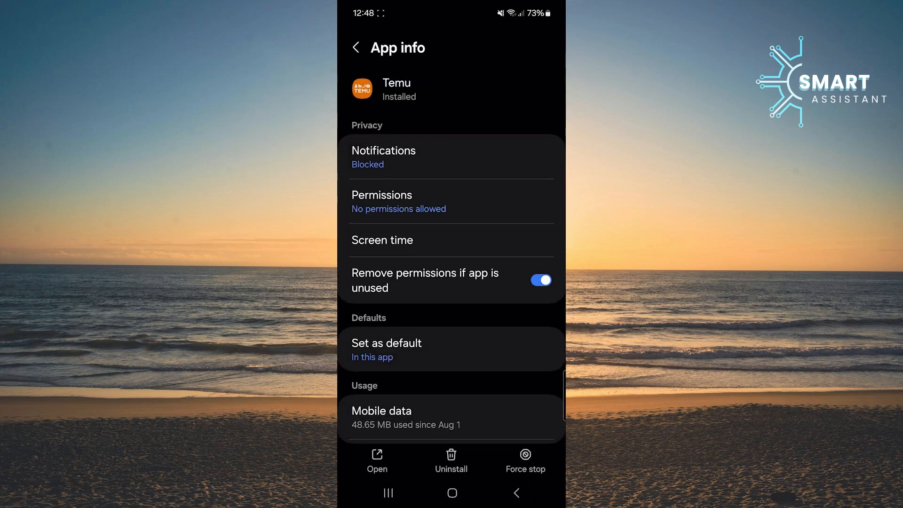
{"action": "scroll", "scroll_direction": "down", "scroll_amount": 3}
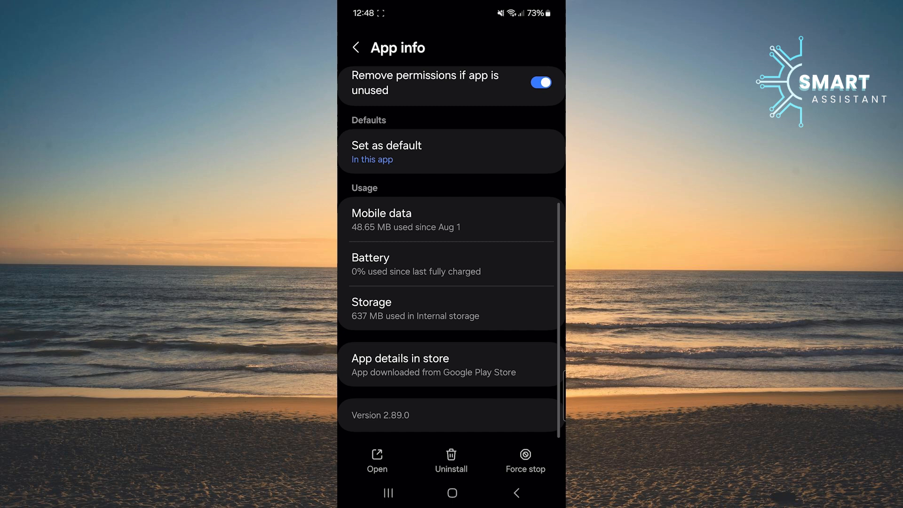
{"action": "left_click", "coordinate": [451, 308]}
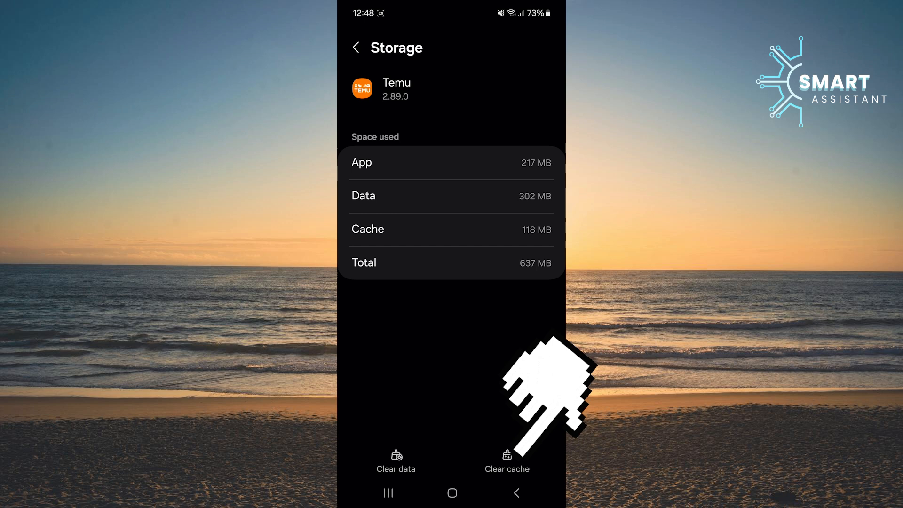
{"action": "left_click", "coordinate": [506, 457]}
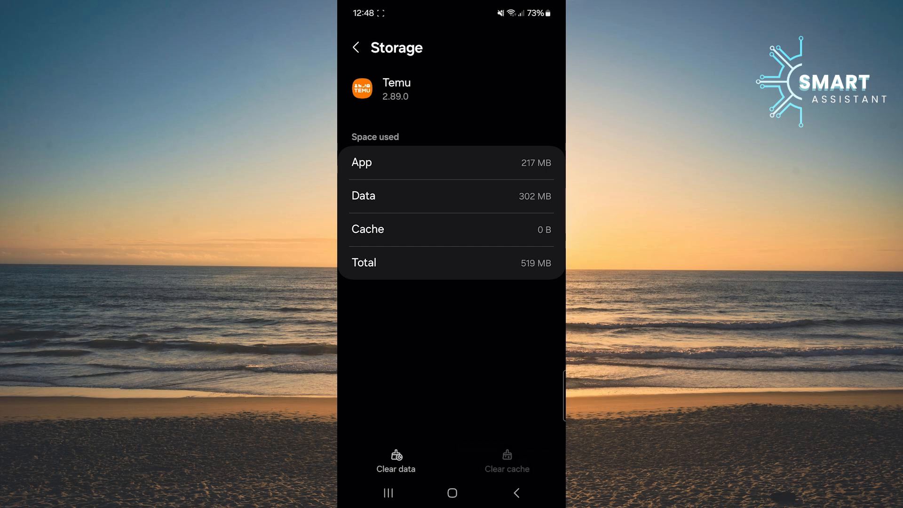